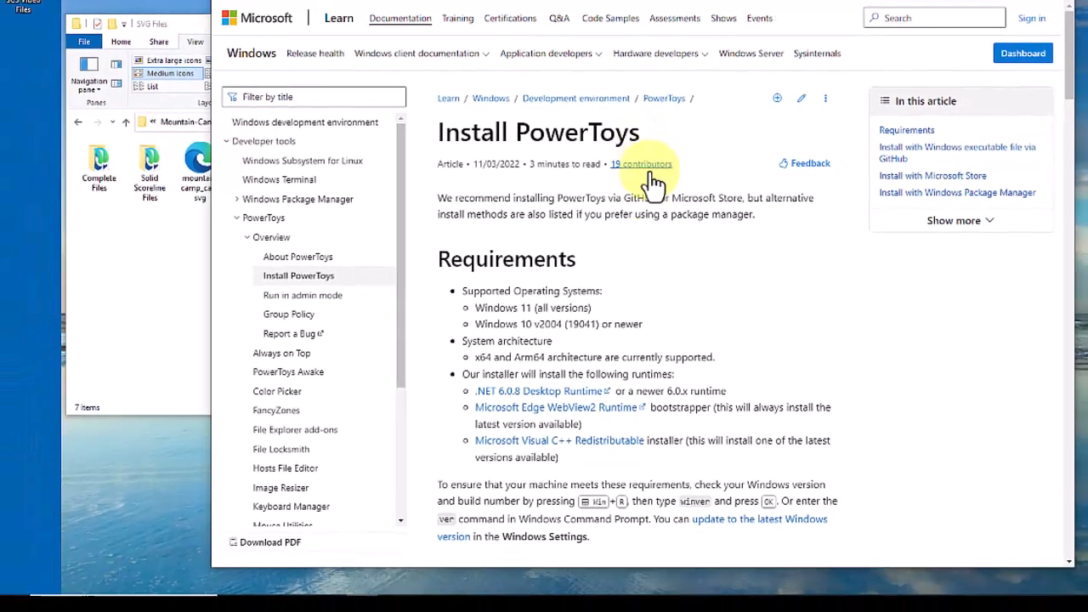
Scroll the Install PowerToys article down to its system requirements
scroll("down", 3)
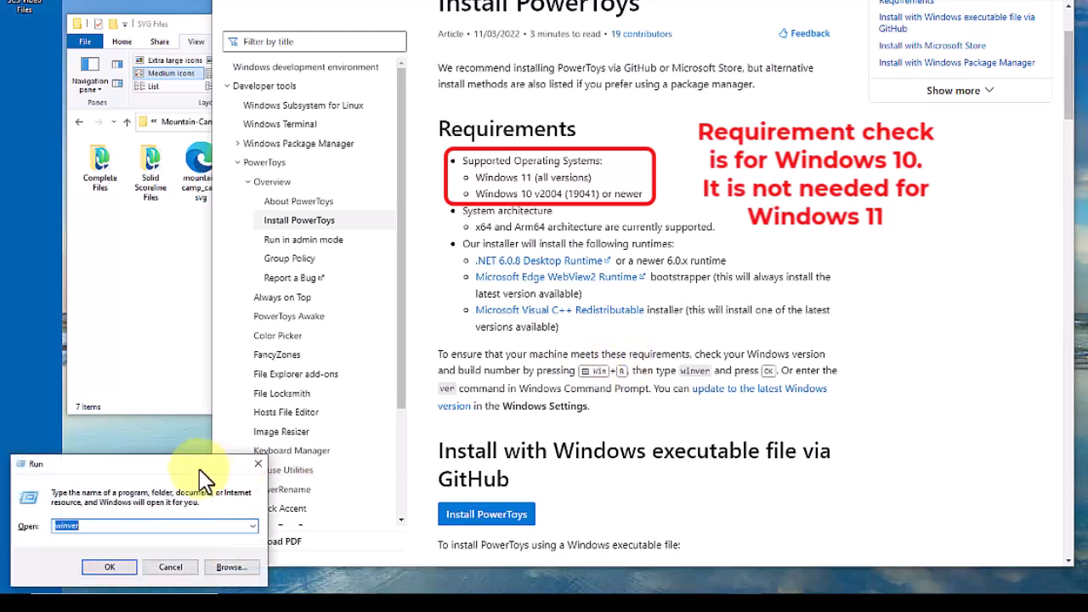
Run winver and move About Windows aside, showing Windows 10 22H2 build 19045.2486
left_click(109, 567)
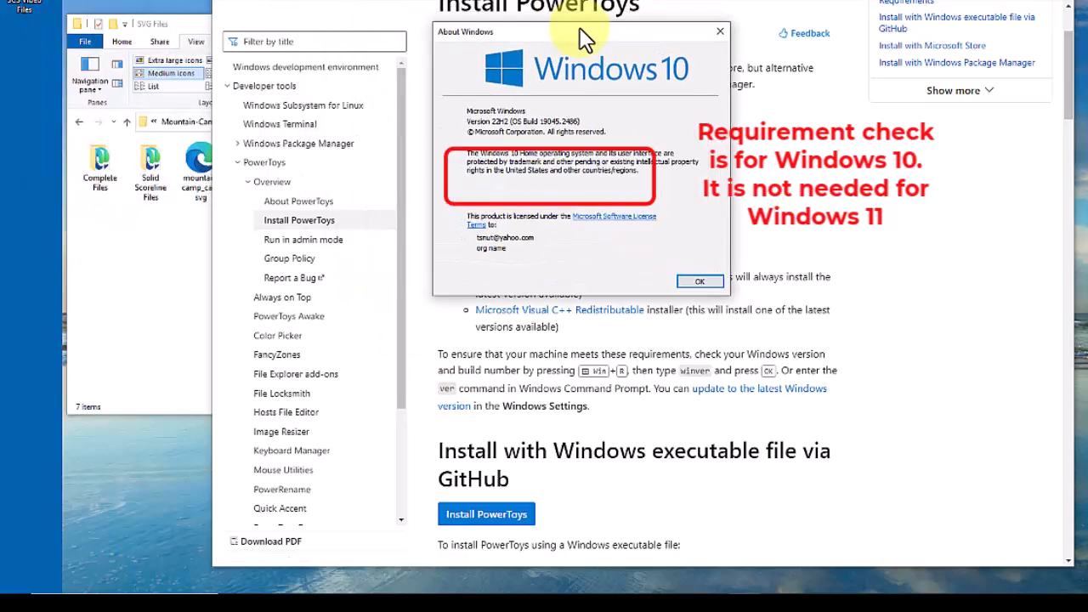
left_click_drag(581, 31, 306, 86)
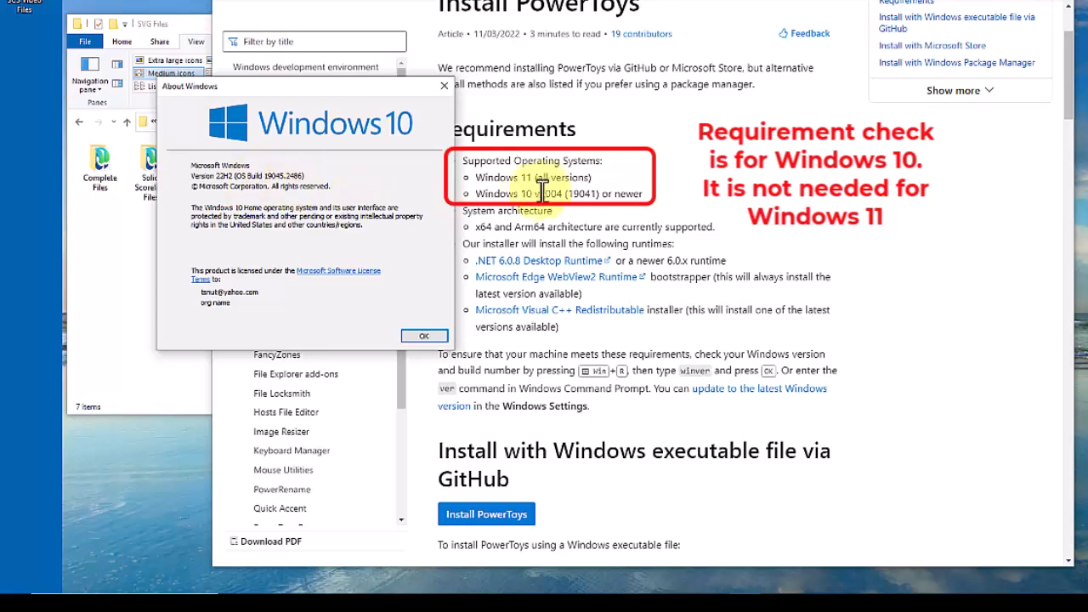
mouse_move(281, 187)
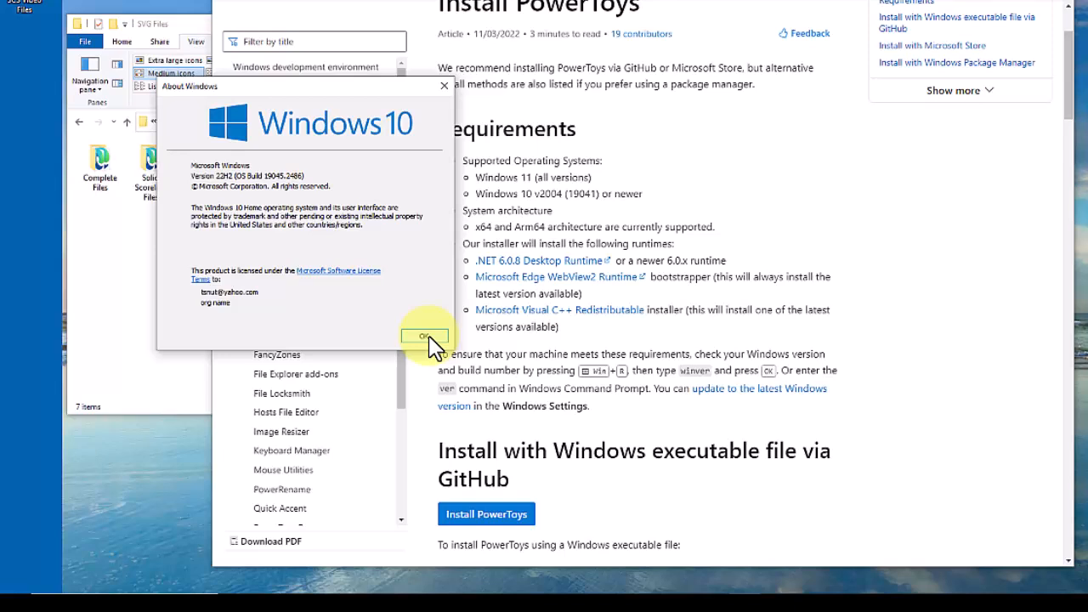
mouse_move(435, 349)
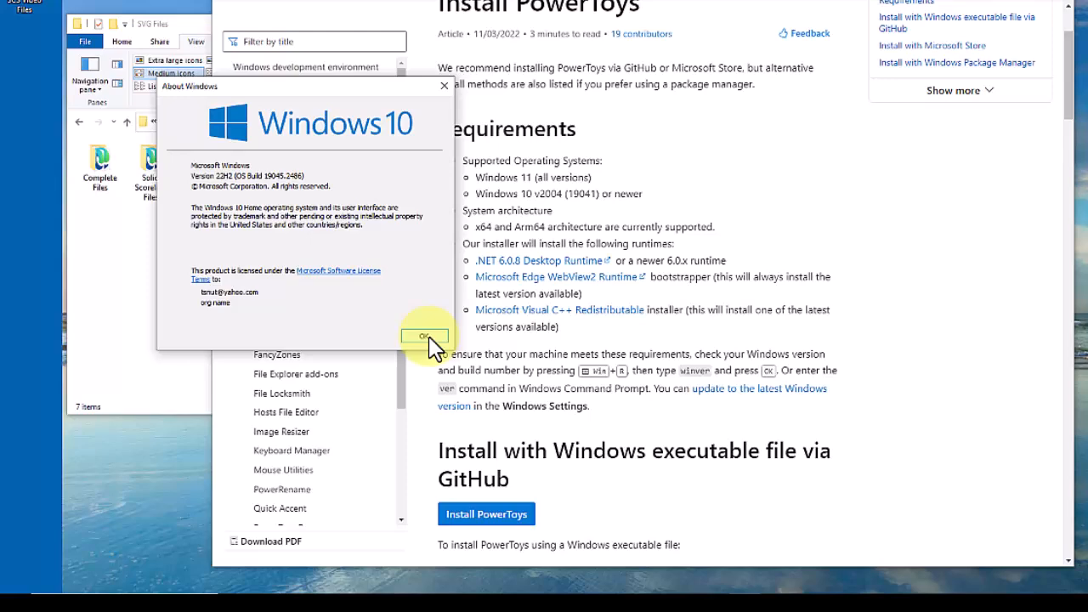
Dismiss About Windows and follow the GitHub installer link in the article
left_click(424, 334)
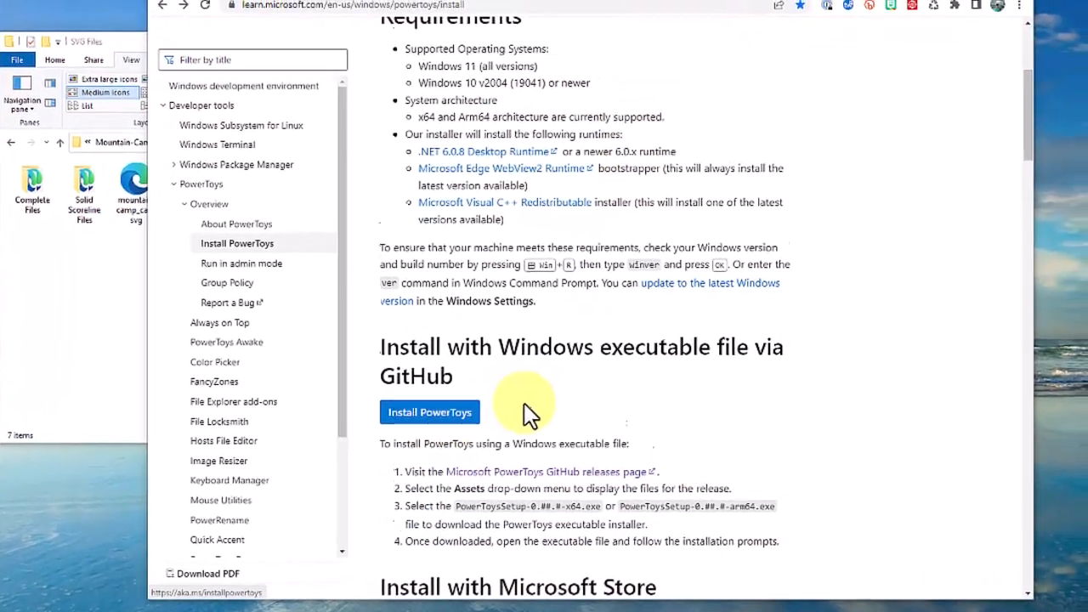
scroll("down", 3)
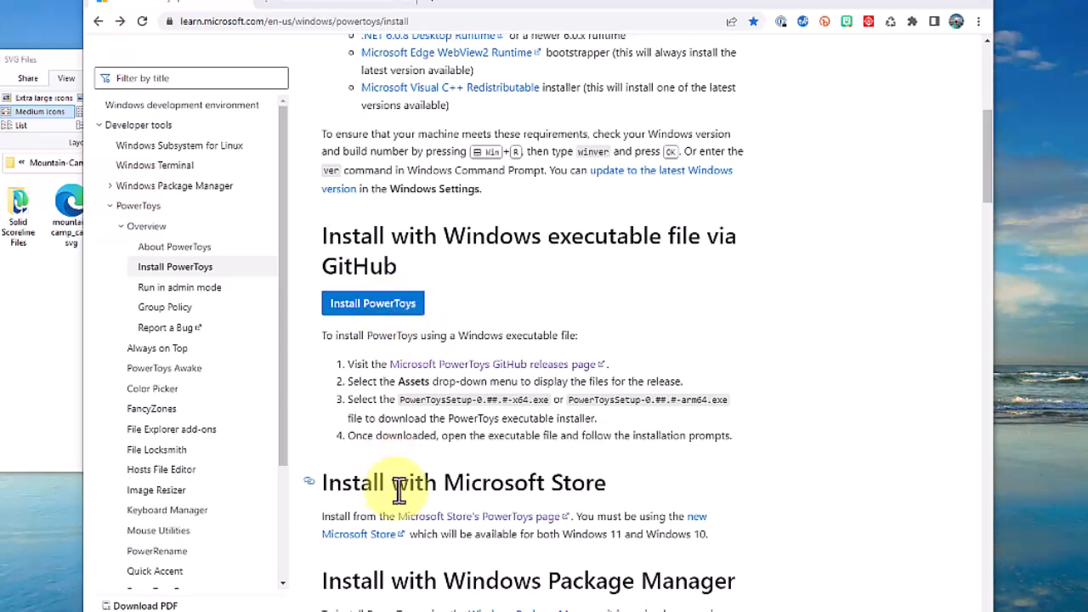
scroll("down", 3)
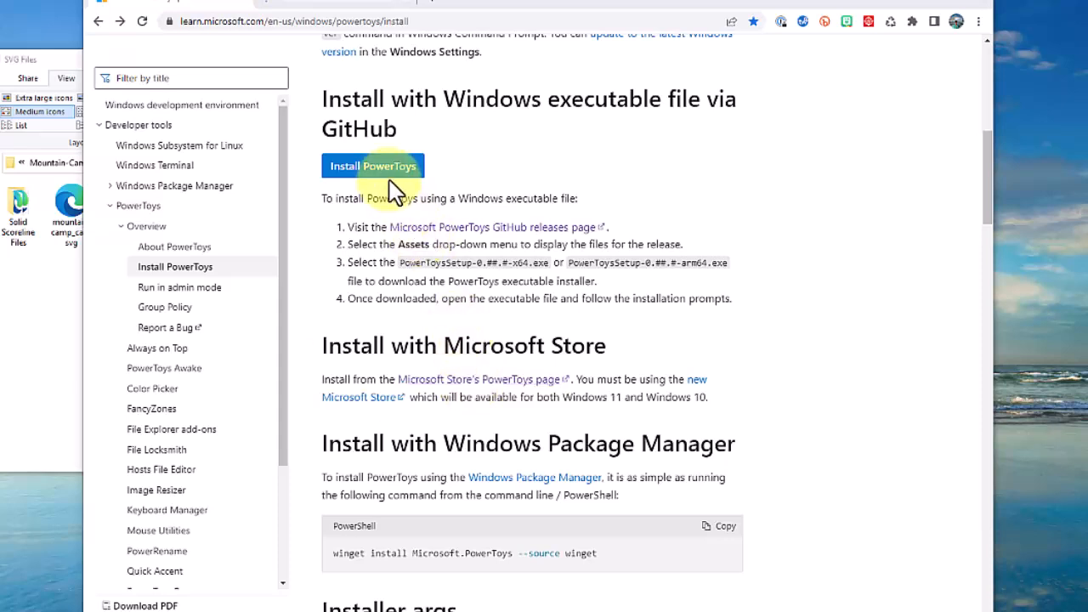
left_click(372, 166)
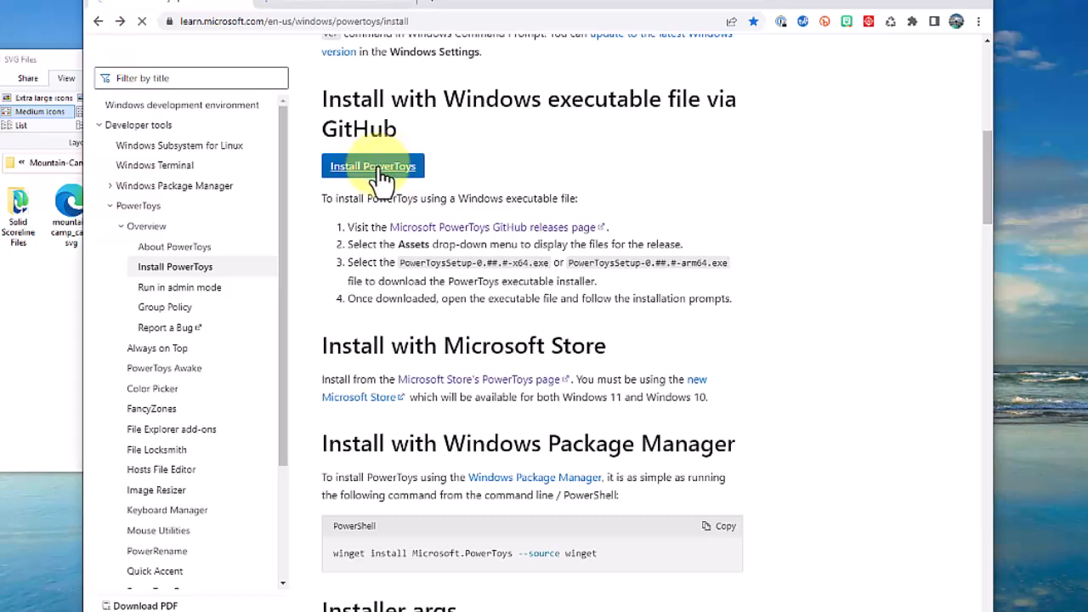
View the PowerToys v0.67.1 latest release notes on GitHub
left_click(373, 165)
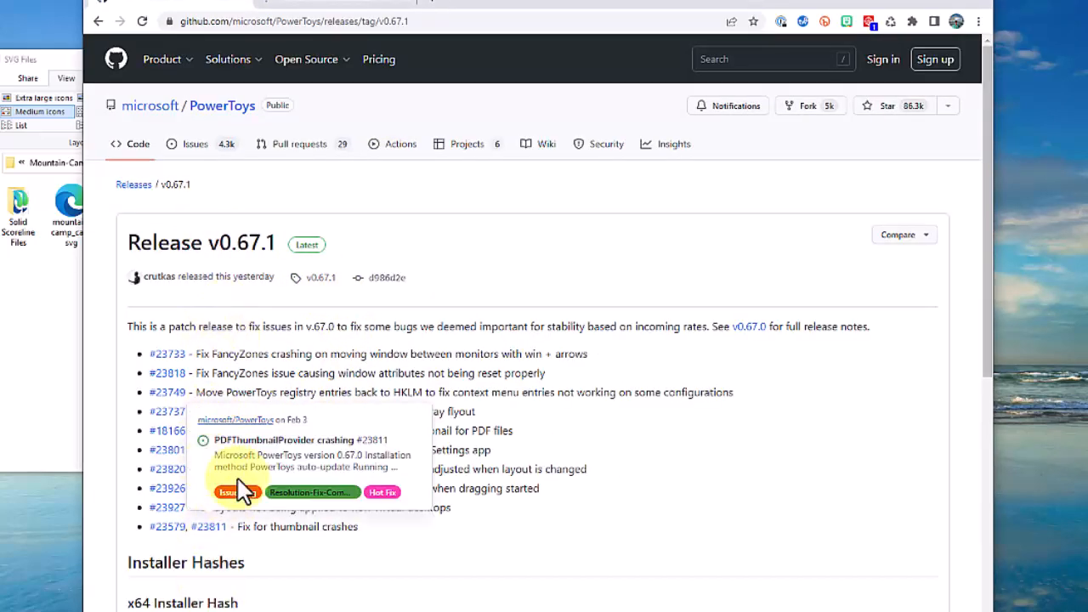
mouse_move(100, 25)
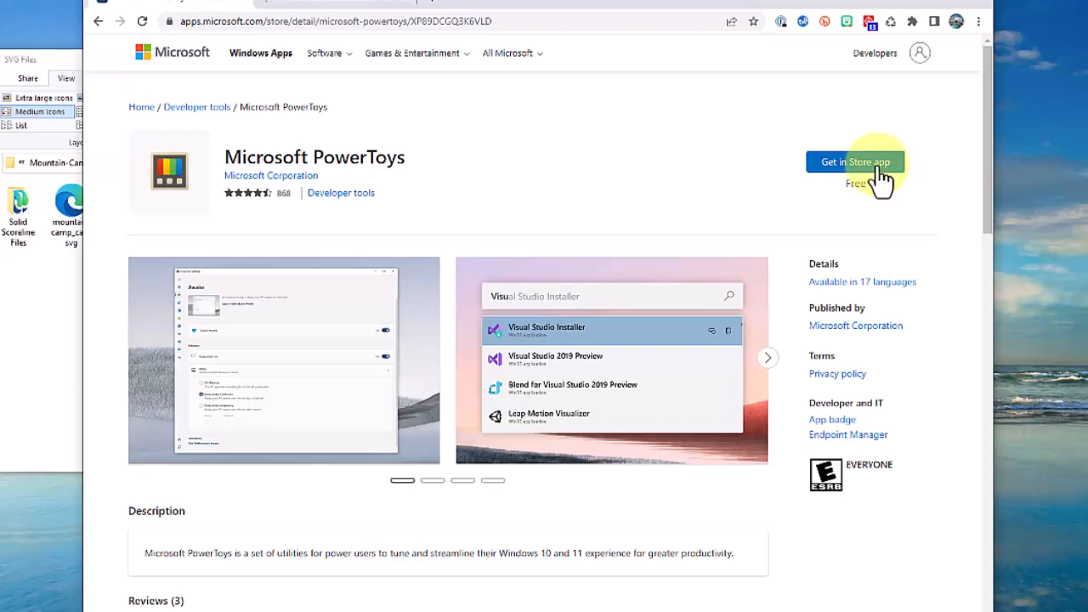
Get PowerToys through the Microsoft Store app and install it
left_click(856, 162)
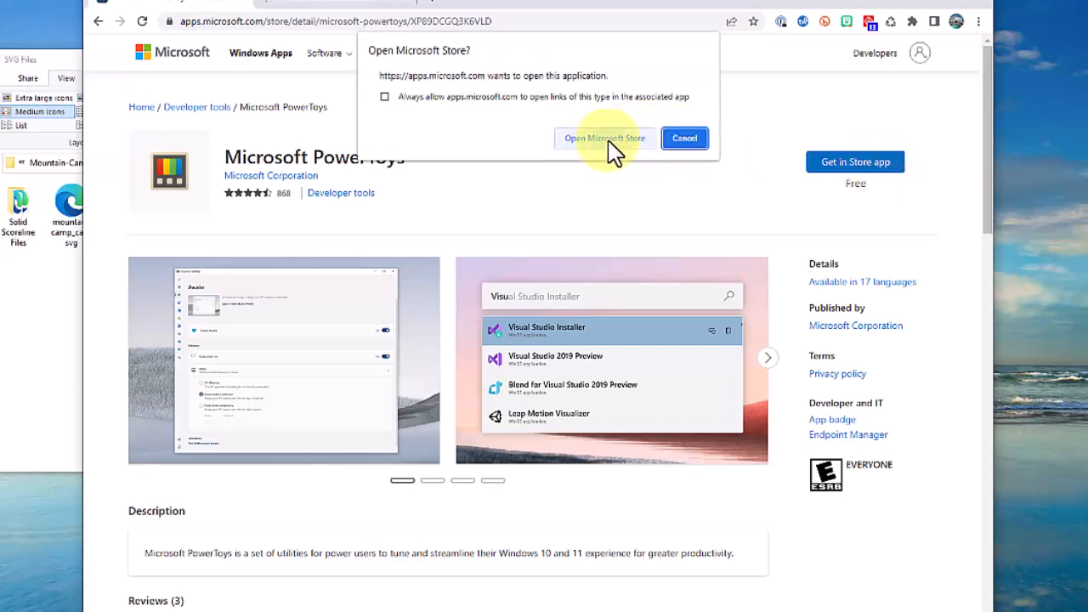
left_click(605, 138)
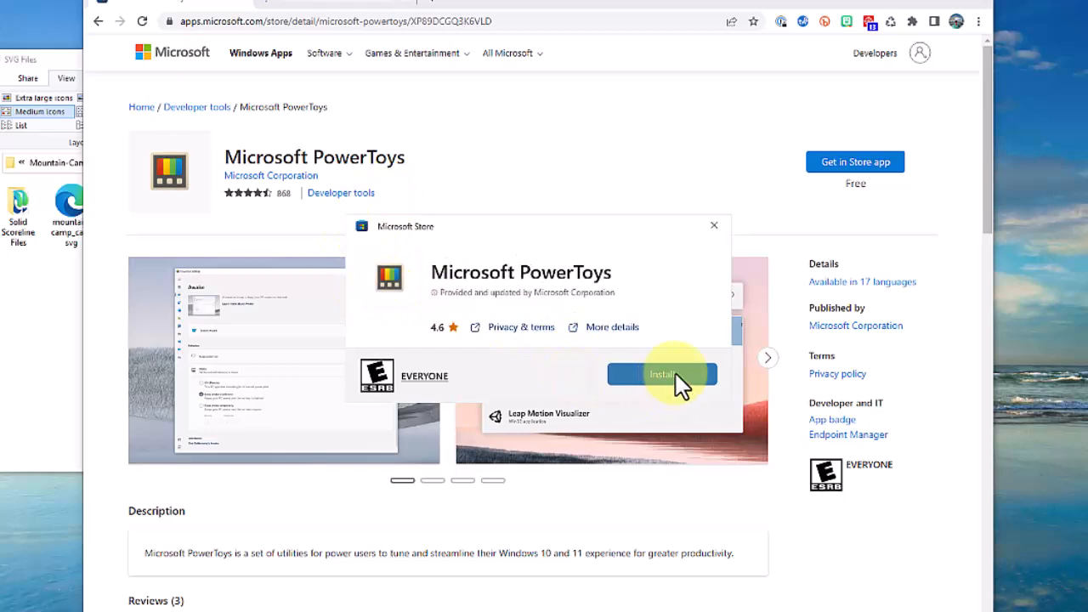
left_click(662, 374)
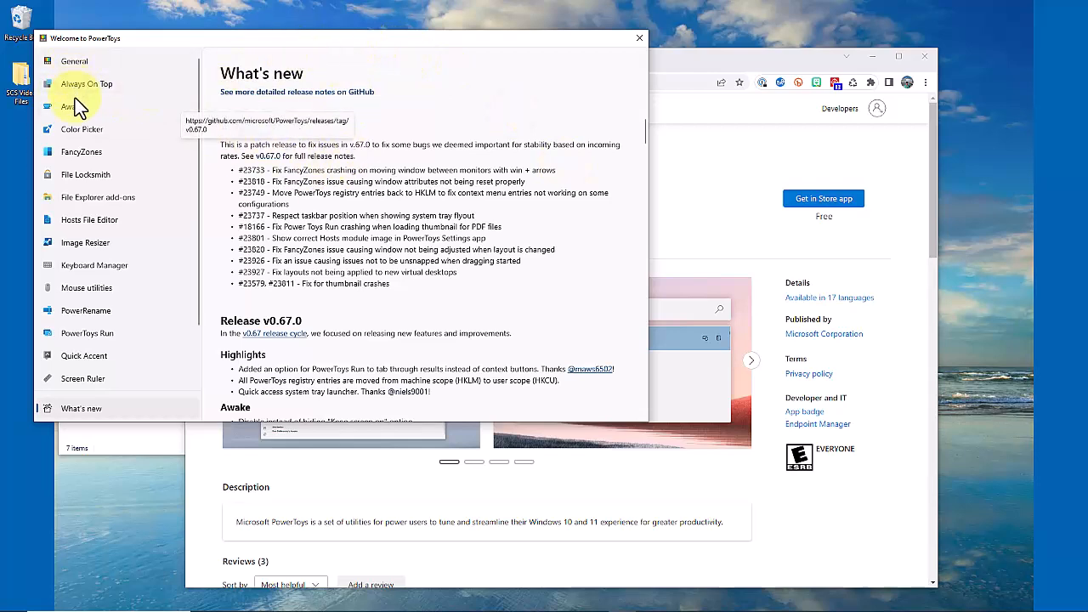
mouse_move(82, 152)
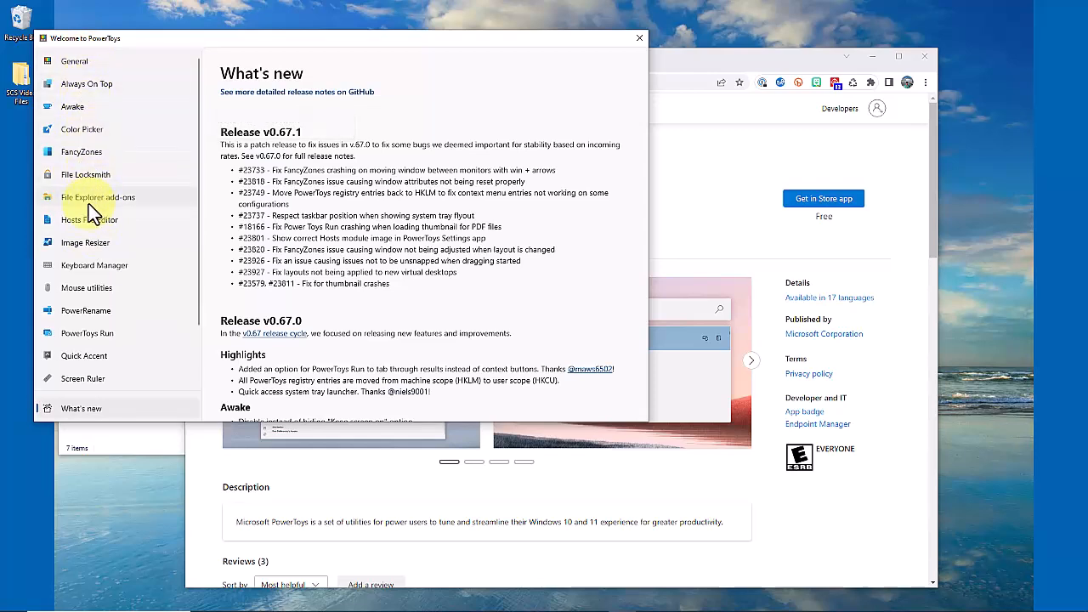
mouse_move(85, 197)
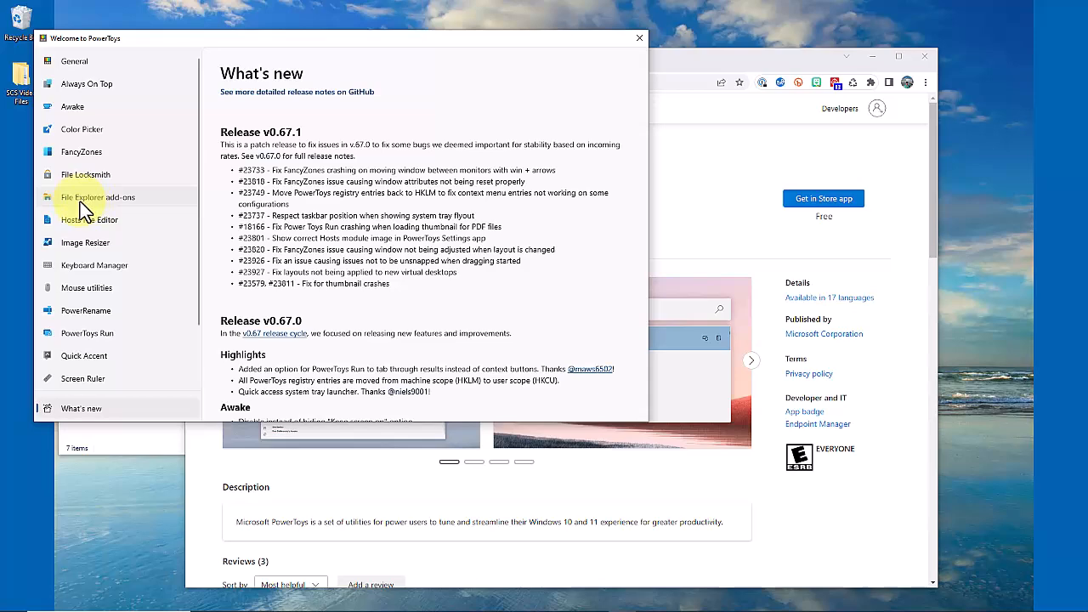
Show the File Explorer add-ons page in the Welcome to PowerToys window
left_click(97, 197)
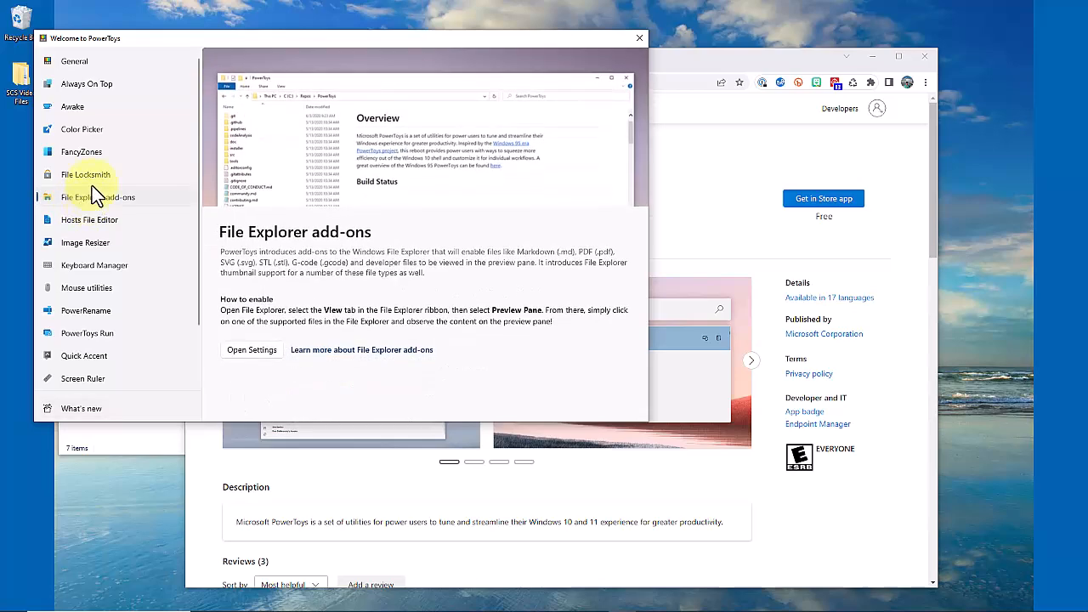
mouse_move(90, 185)
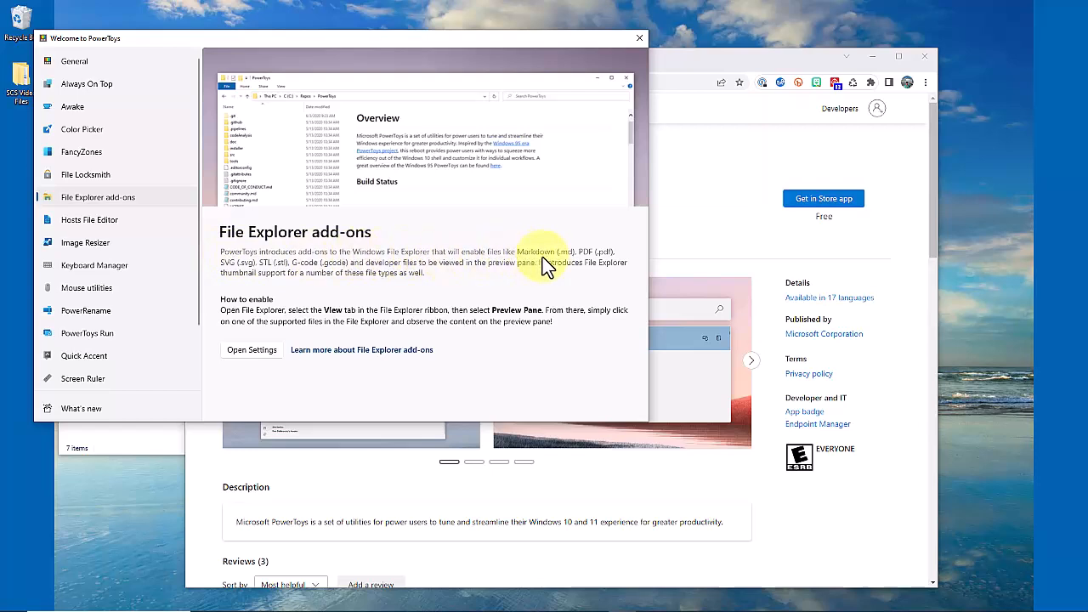
mouse_move(268, 281)
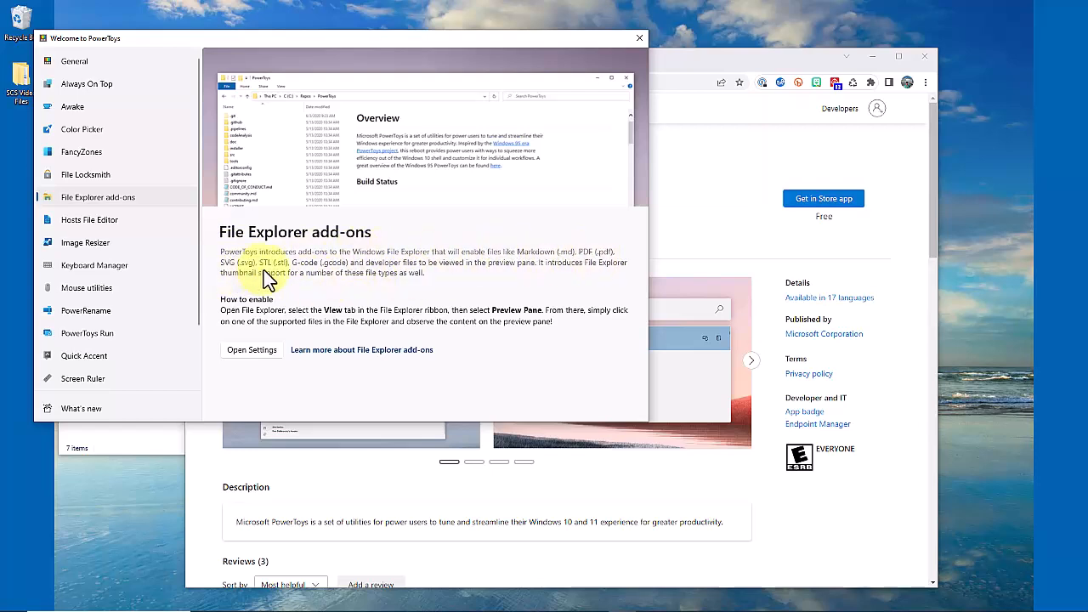
mouse_move(474, 276)
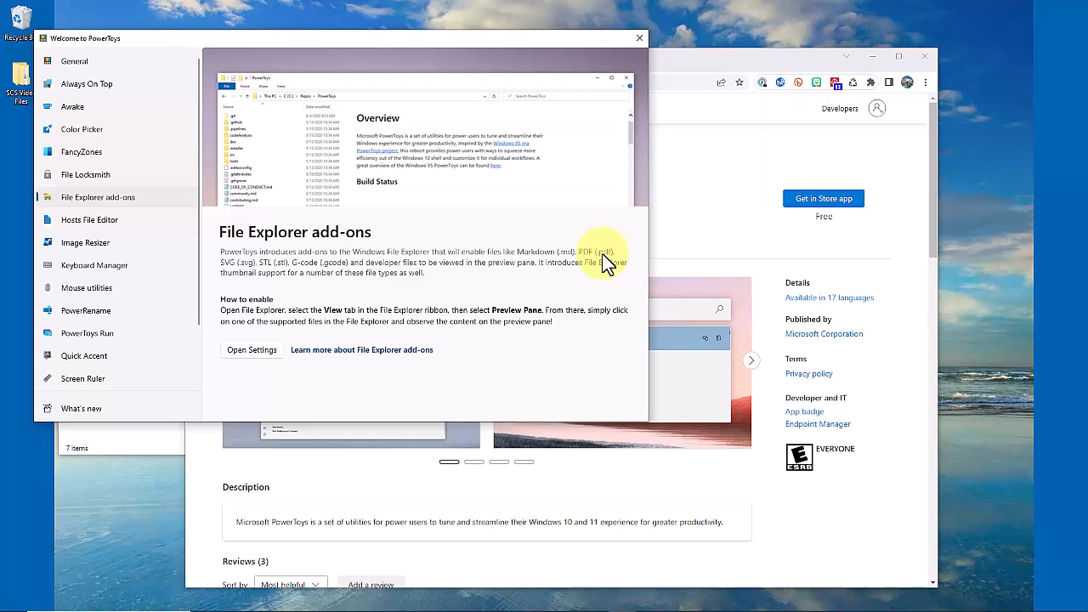
mouse_move(72, 61)
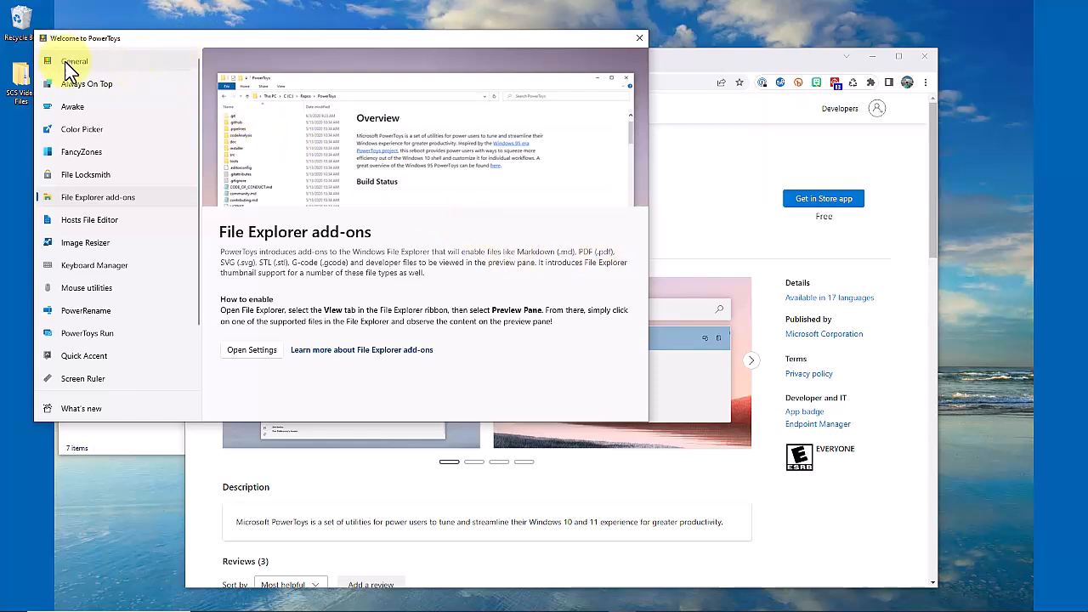
mouse_move(114, 348)
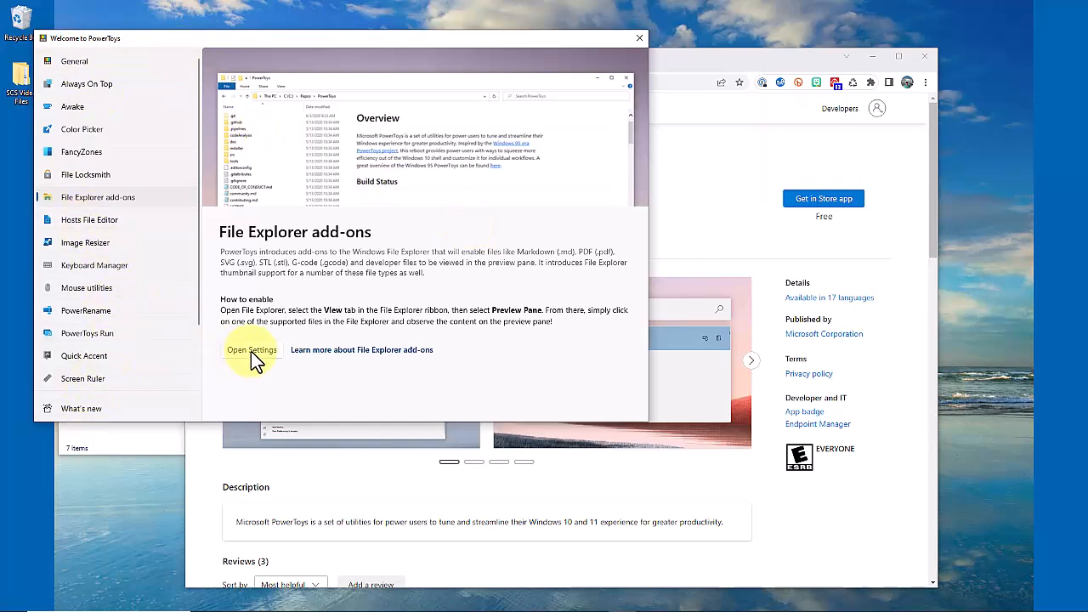
Open File Explorer add-on settings and review SVG, Markdown, PDF and G-code previews
left_click(252, 349)
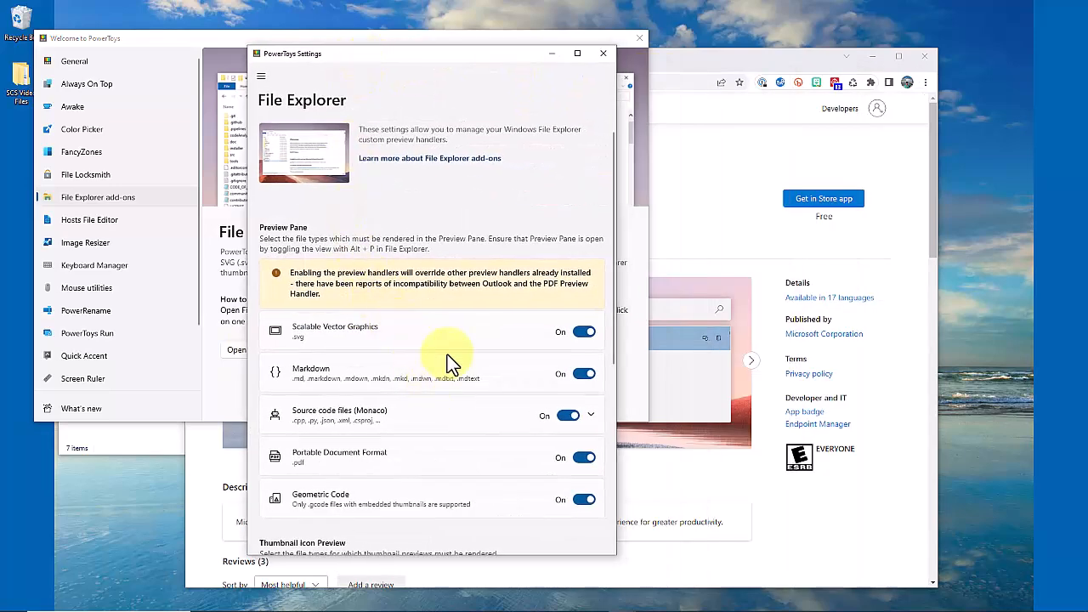
mouse_move(315, 285)
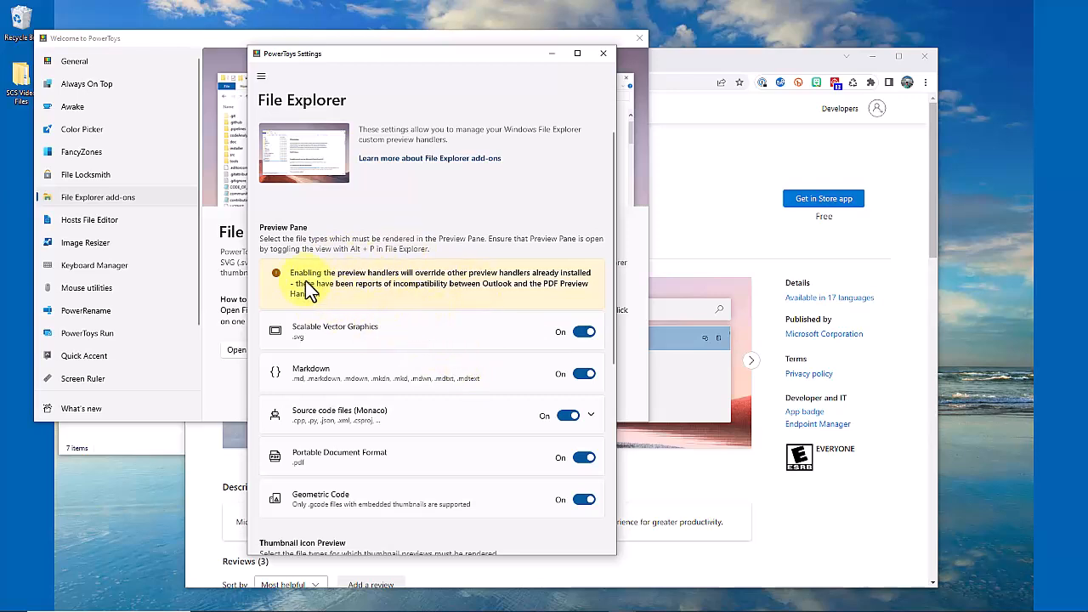
mouse_move(391, 289)
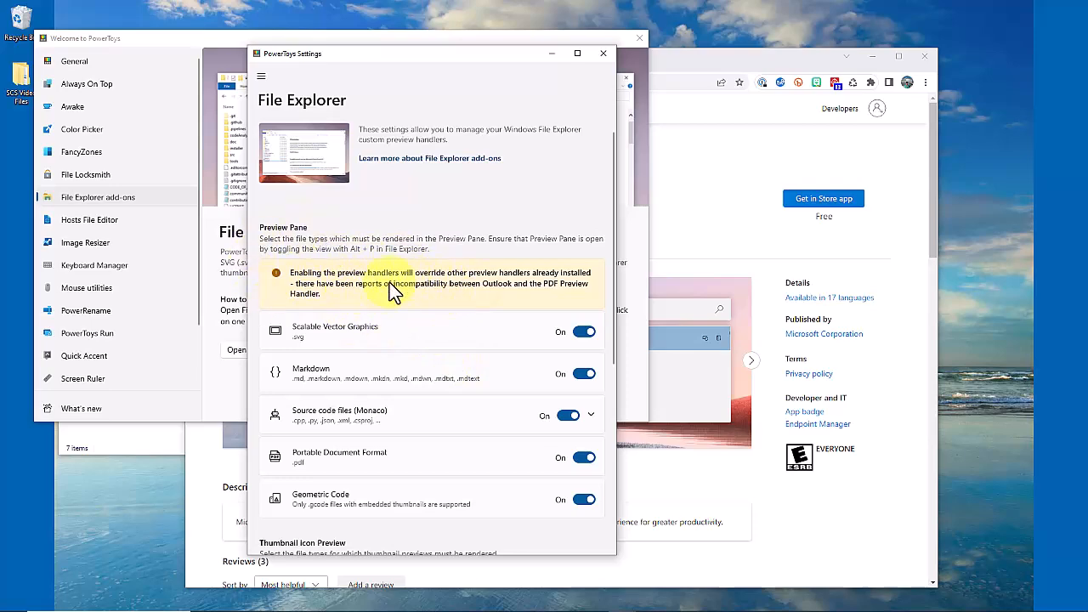
scroll("down", 3)
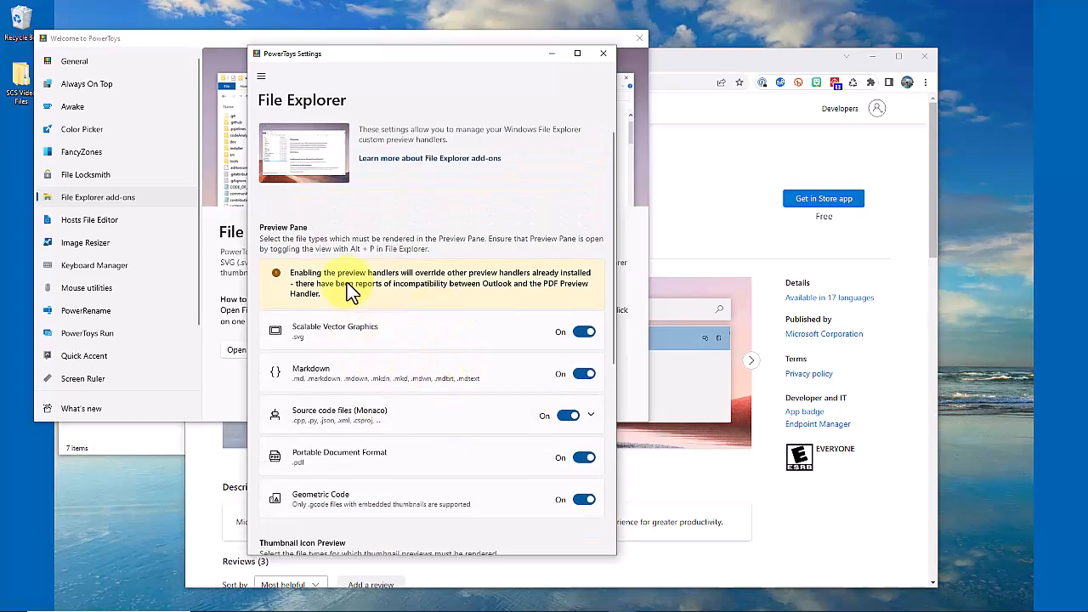
mouse_move(221, 47)
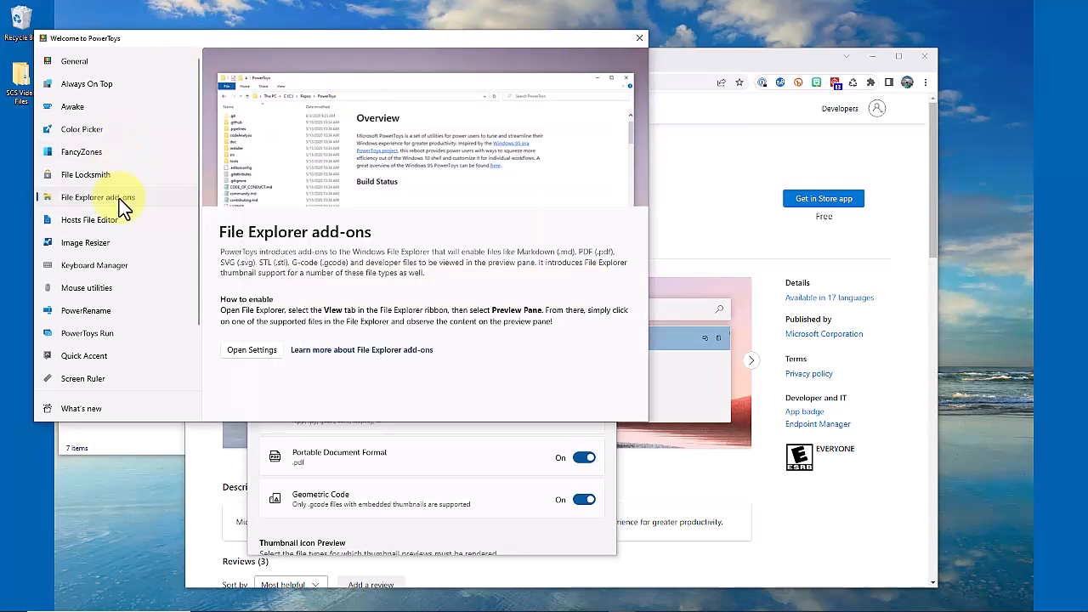
mouse_move(153, 268)
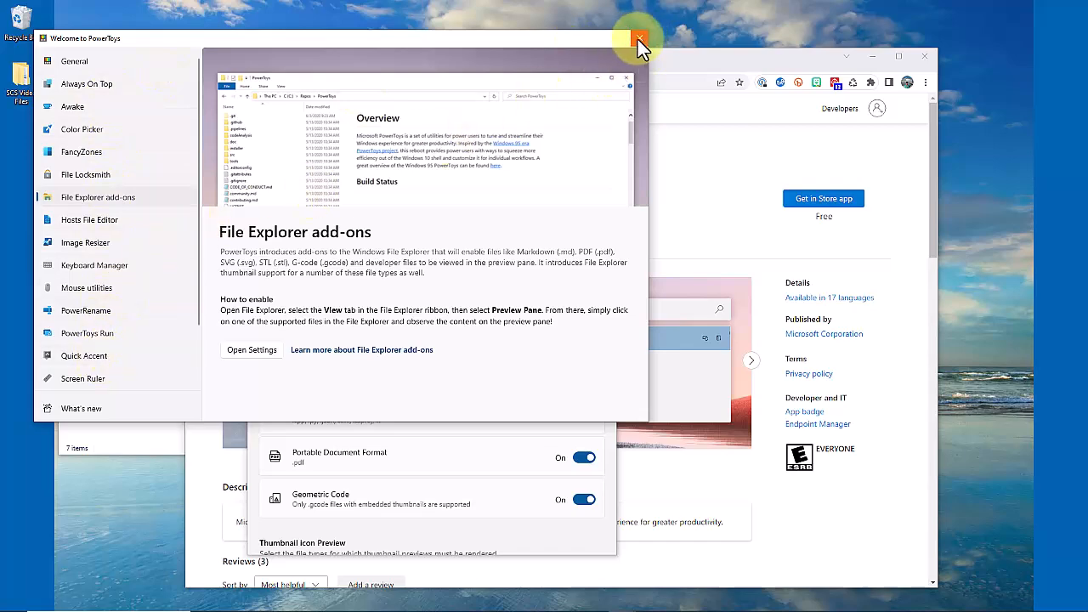
Close the Welcome to PowerToys window, revealing the SVG Files folder in Explorer
left_click(640, 38)
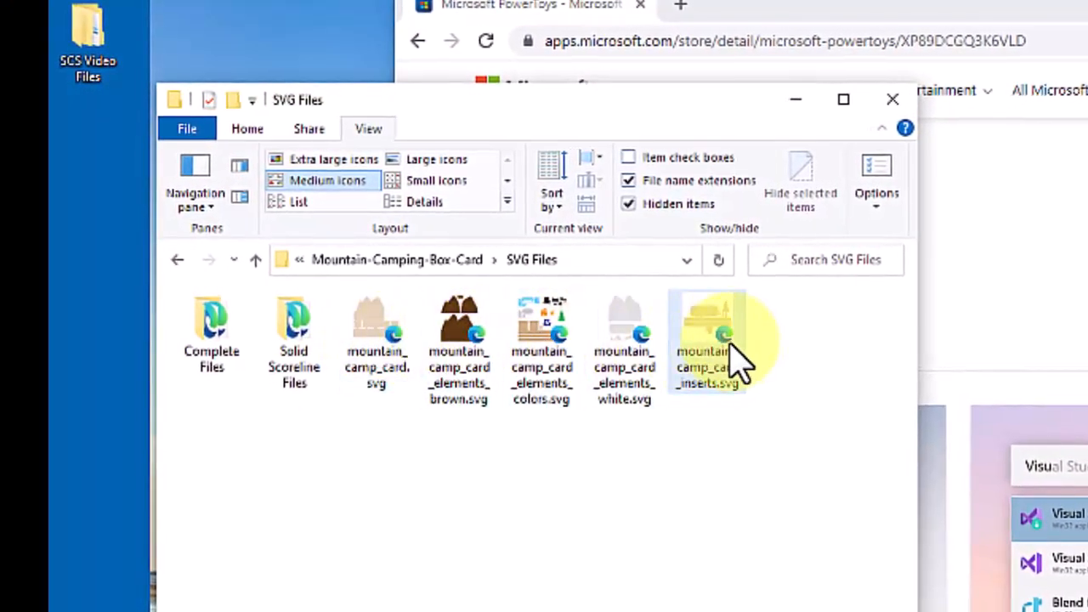
mouse_move(727, 366)
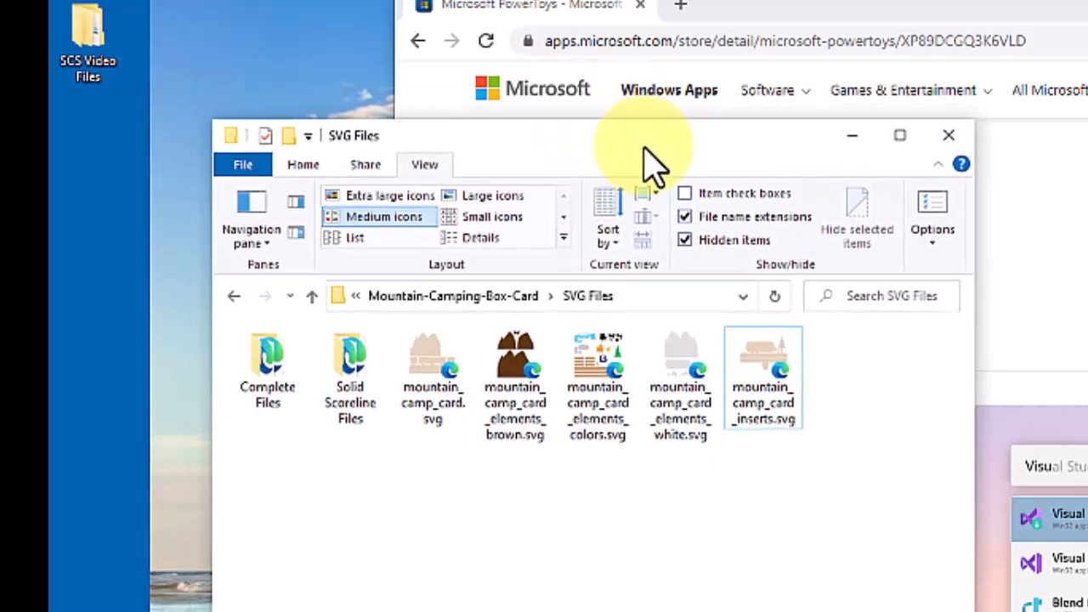
mouse_move(370, 319)
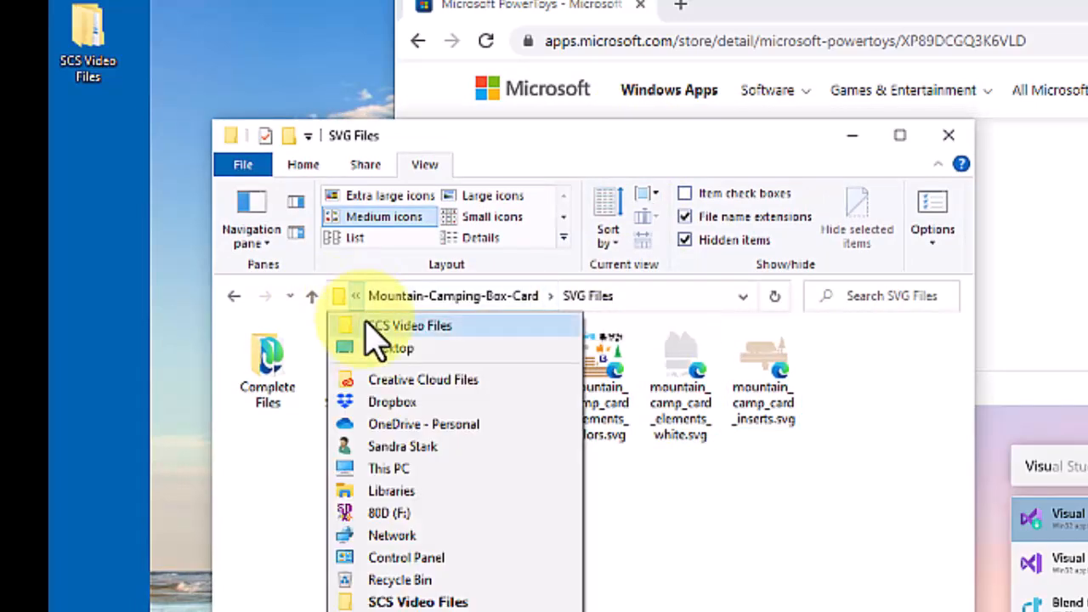
Open Snowman-Family-Slimline-Card's SVG Files folder under SCS Video Files in Large icons view
left_click(409, 325)
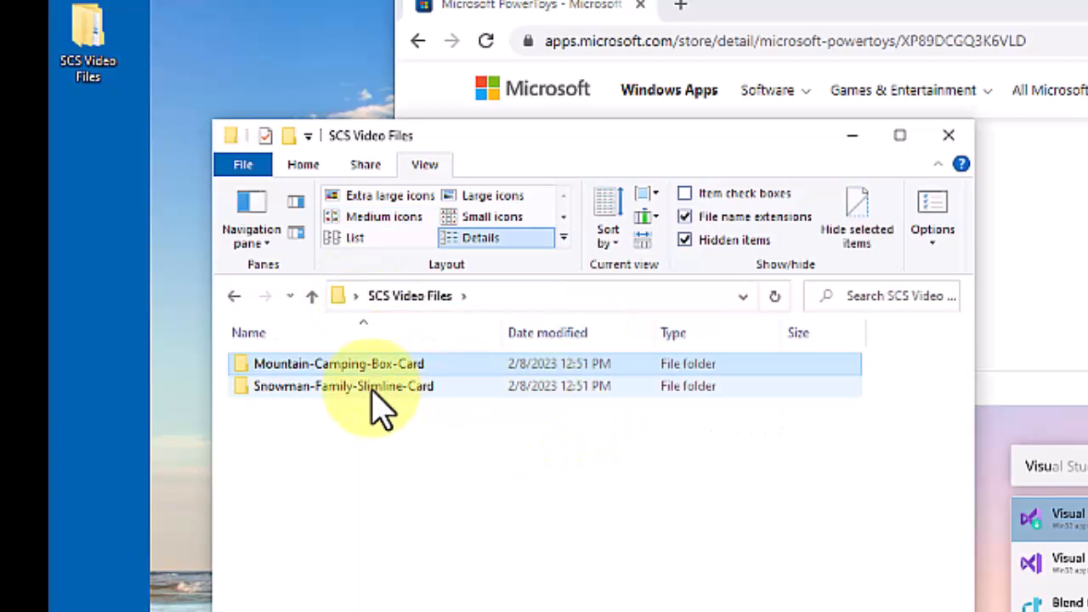
double_click(344, 386)
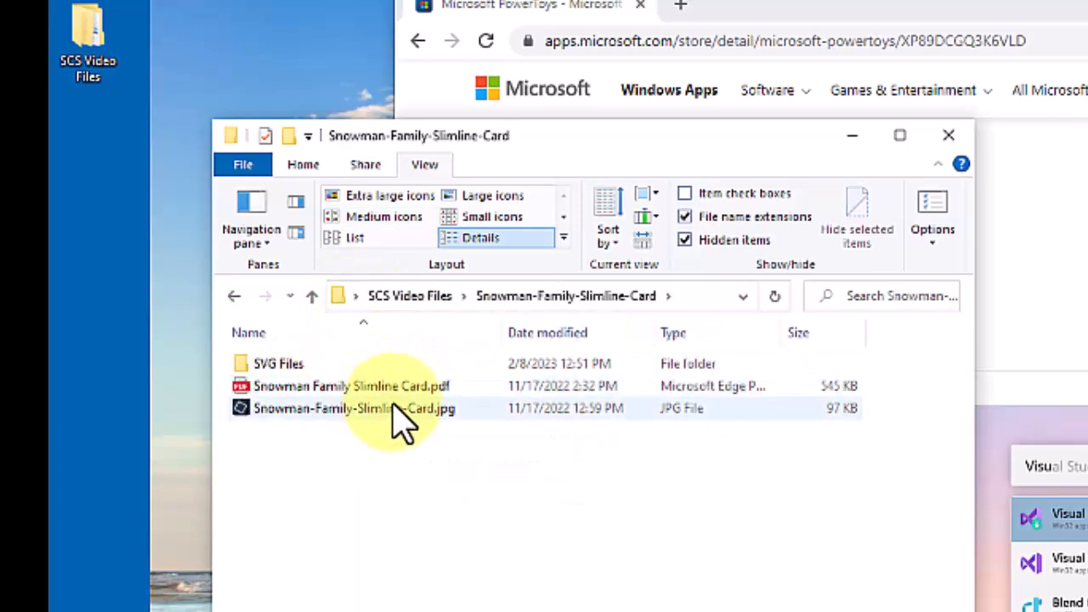
left_click(351, 386)
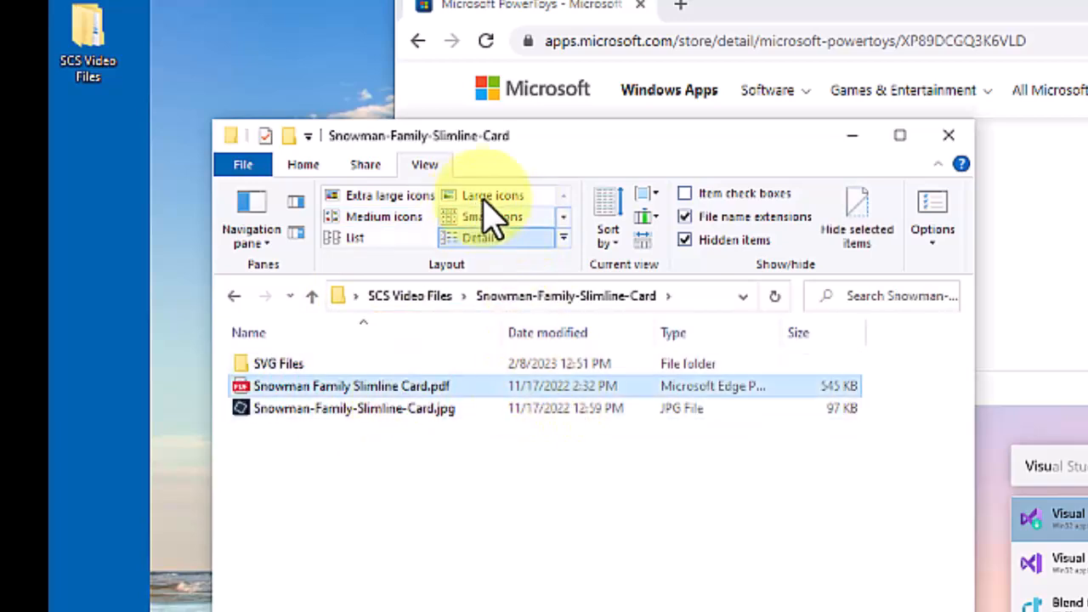
left_click(491, 196)
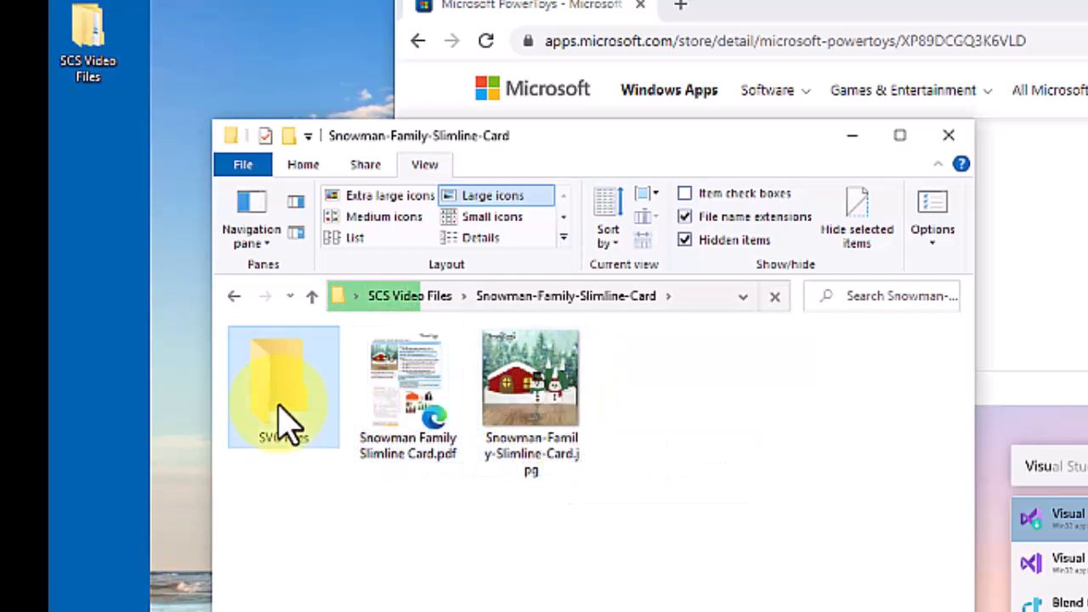
double_click(283, 387)
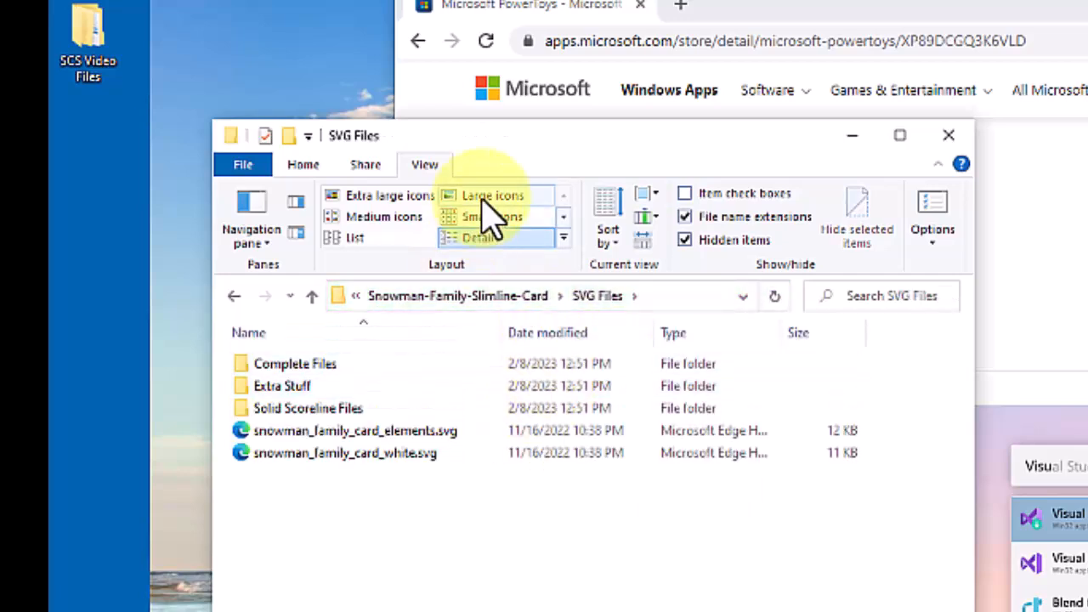
left_click(493, 195)
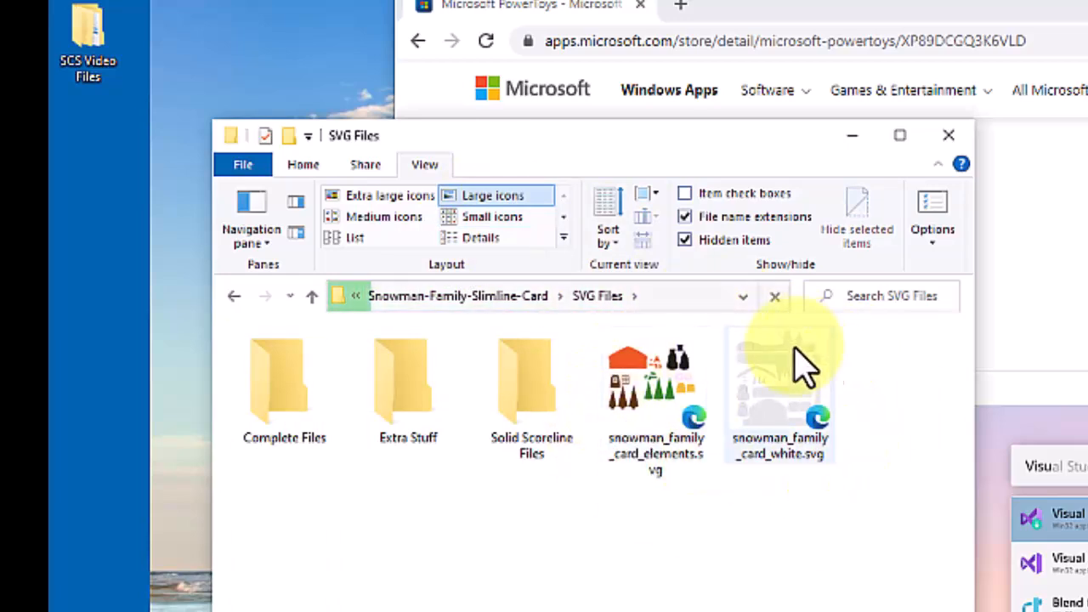
mouse_move(885, 476)
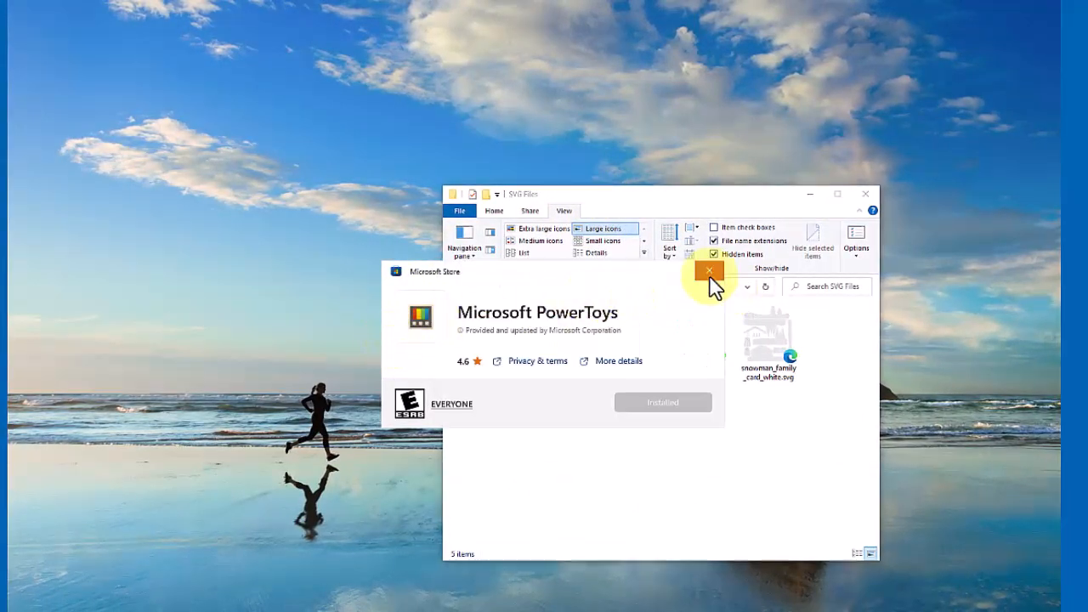
Close the Microsoft Store window showing the PowerToys listing
left_click(709, 270)
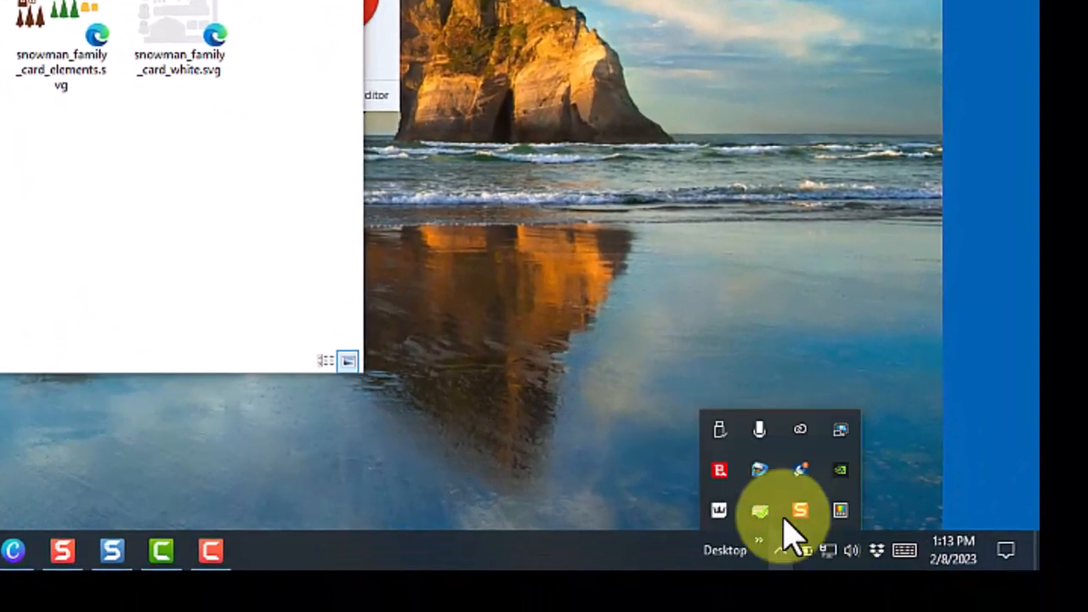
mouse_move(841, 510)
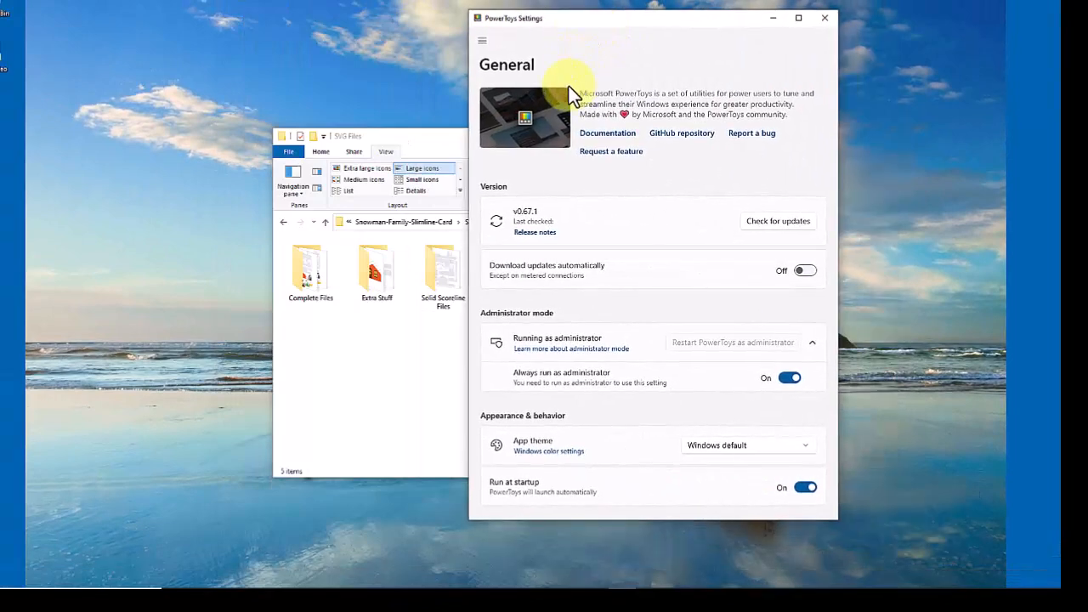
Scroll the General settings page and expand the navigation pane to list all PowerToys modules
scroll("down", 3)
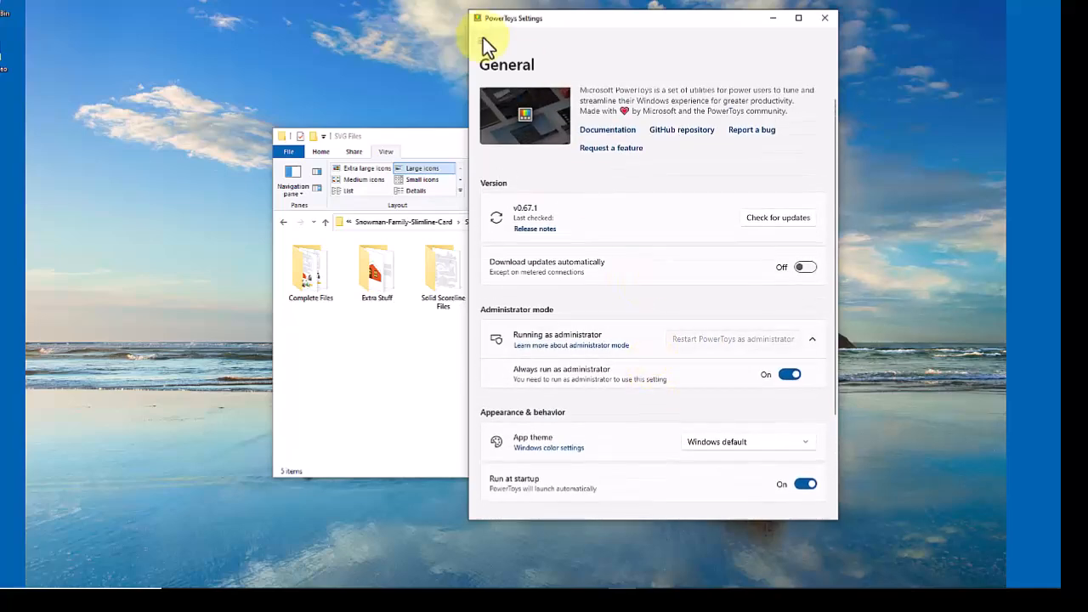
left_click(482, 40)
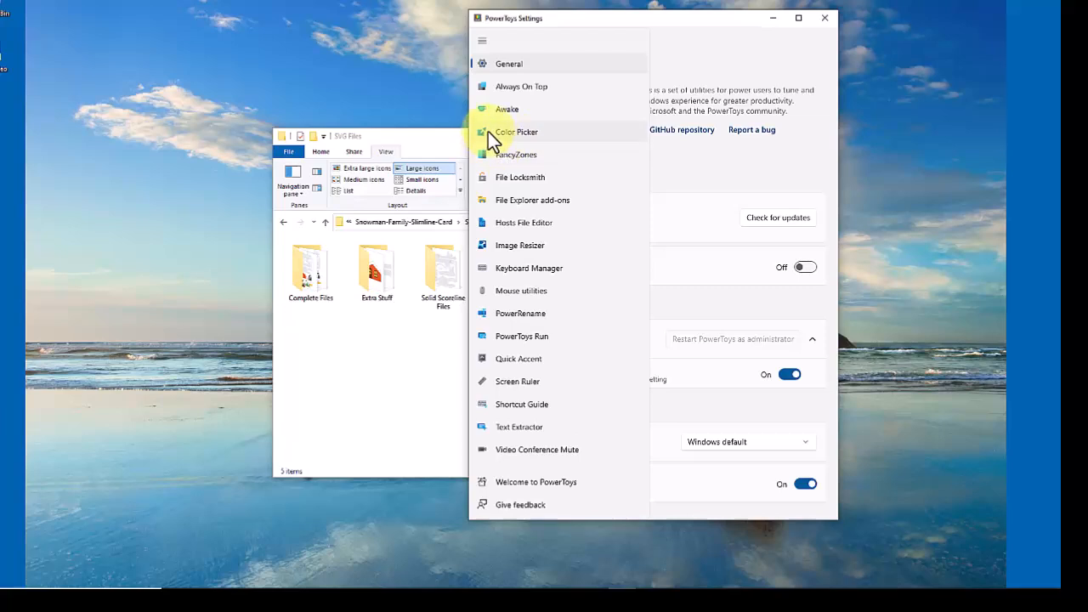
Show the Color Picker settings page with its Win+Shift+C activation shortcut
left_click(516, 132)
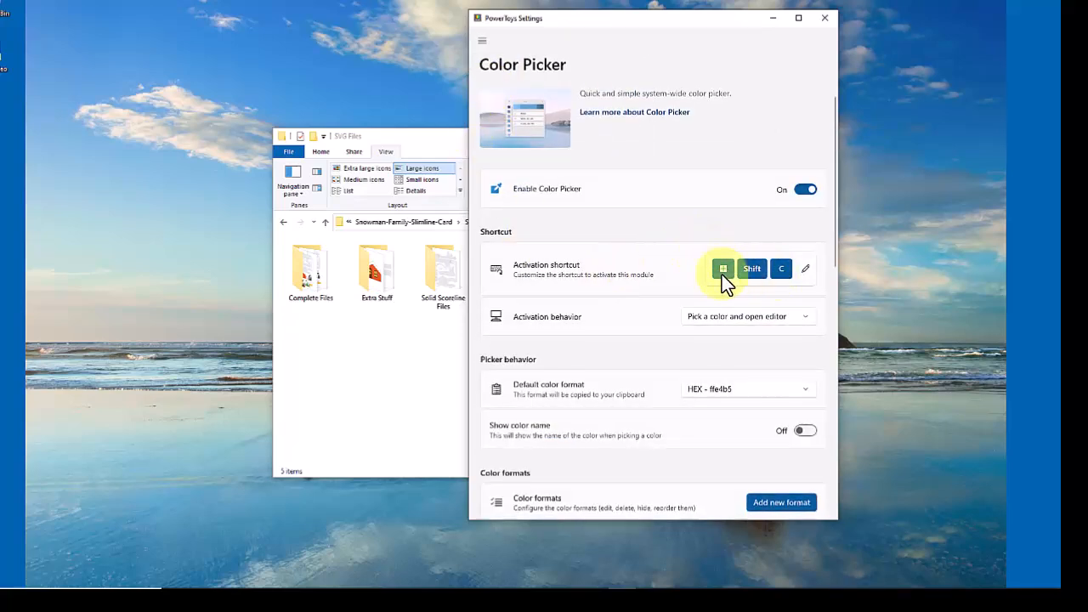
mouse_move(727, 285)
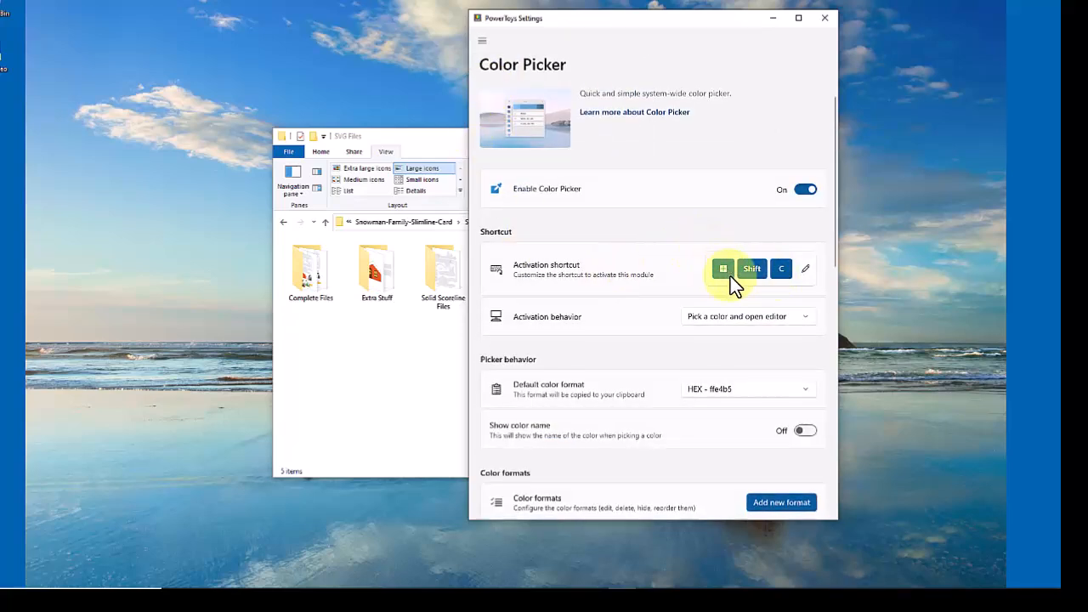
mouse_move(740, 297)
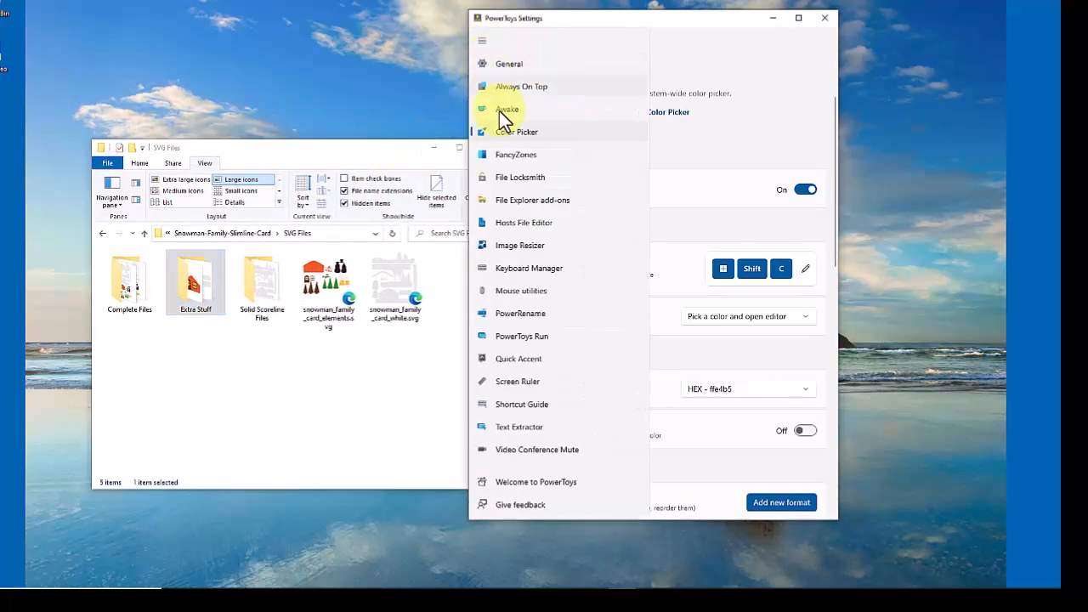
mouse_move(536, 313)
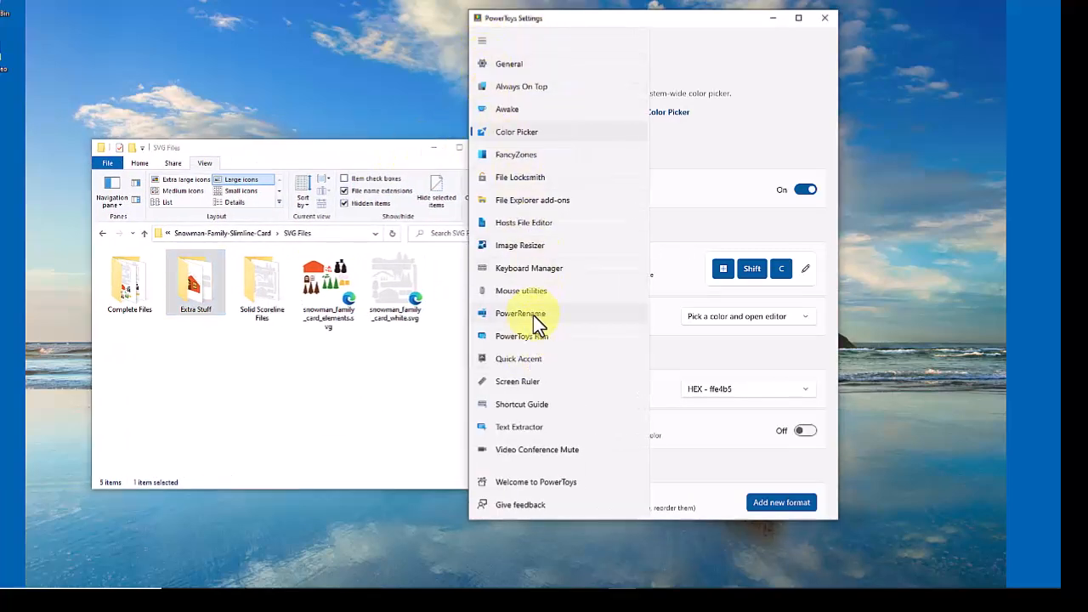
mouse_move(537, 350)
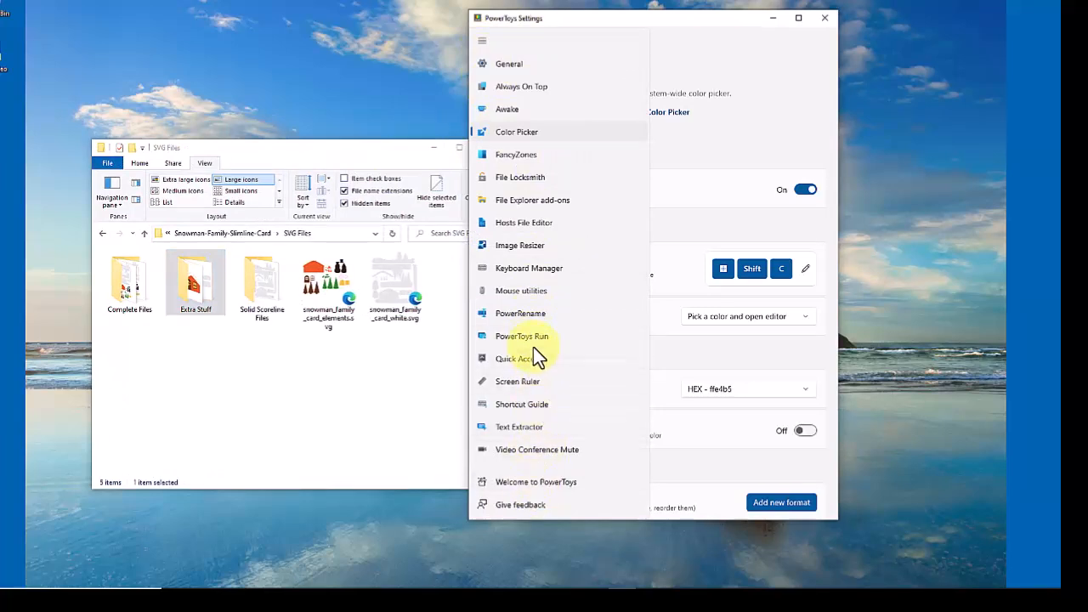
mouse_move(501, 21)
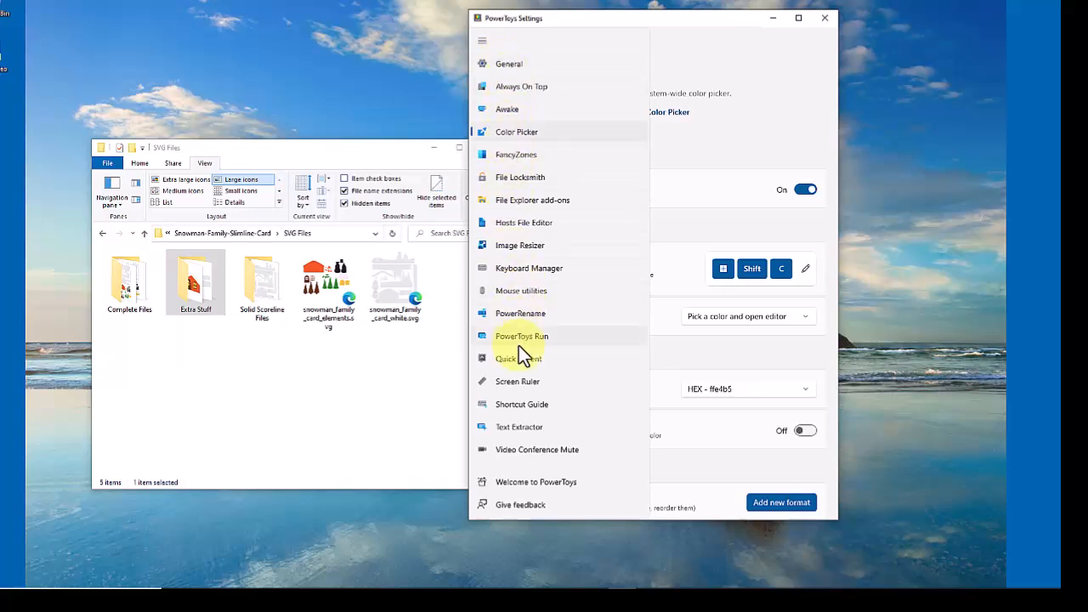
mouse_move(520, 313)
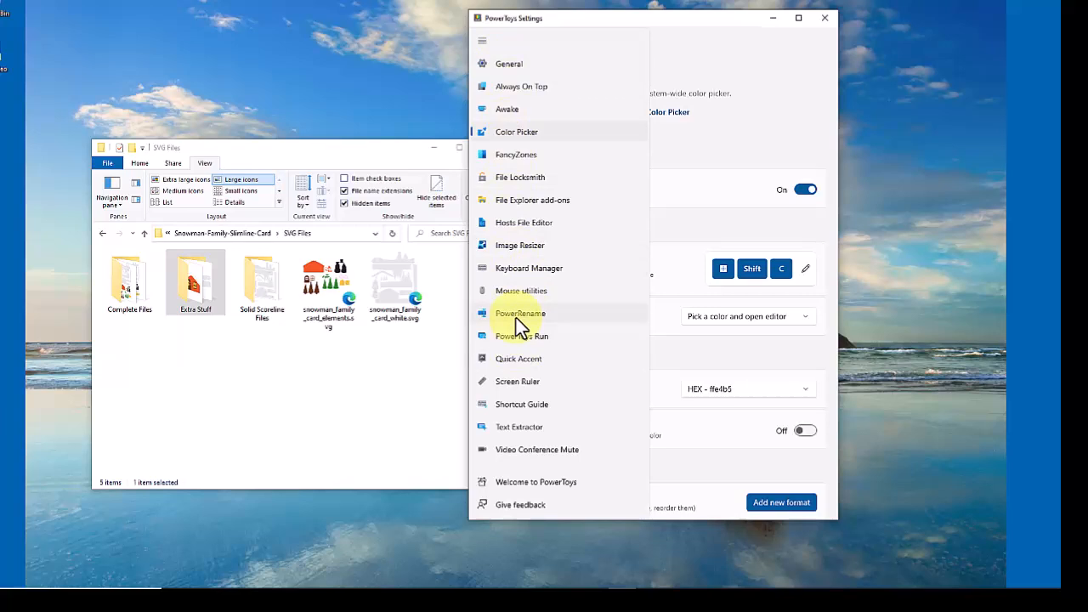
mouse_move(519, 136)
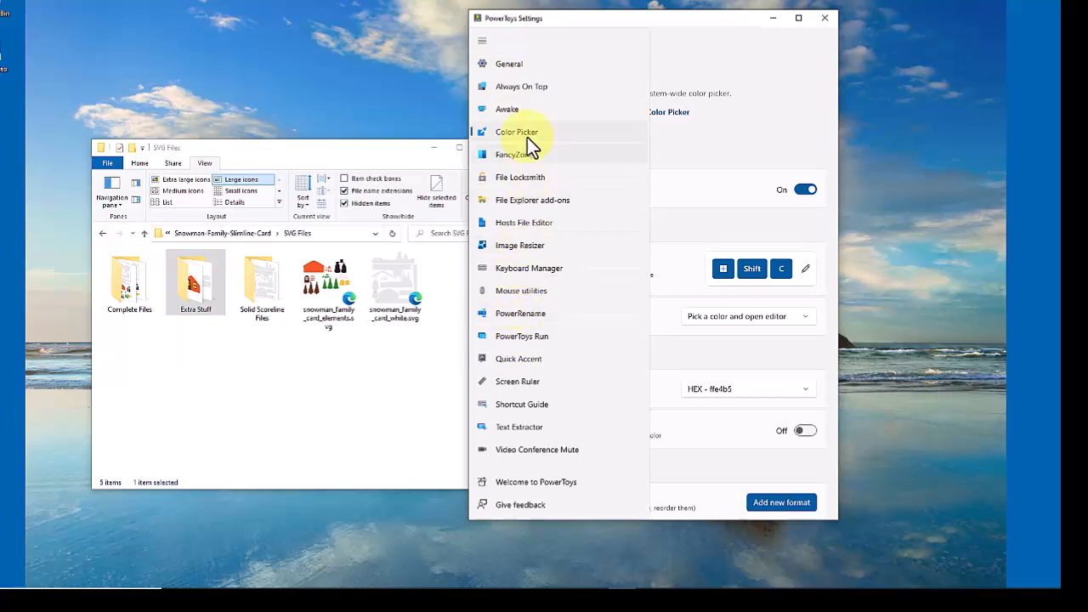
mouse_move(508, 86)
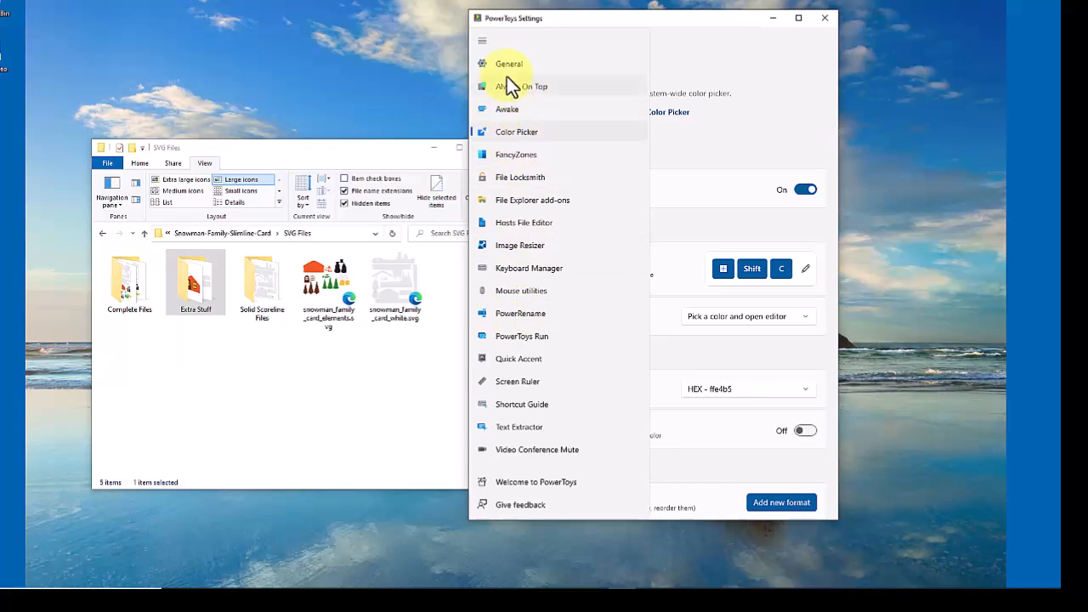